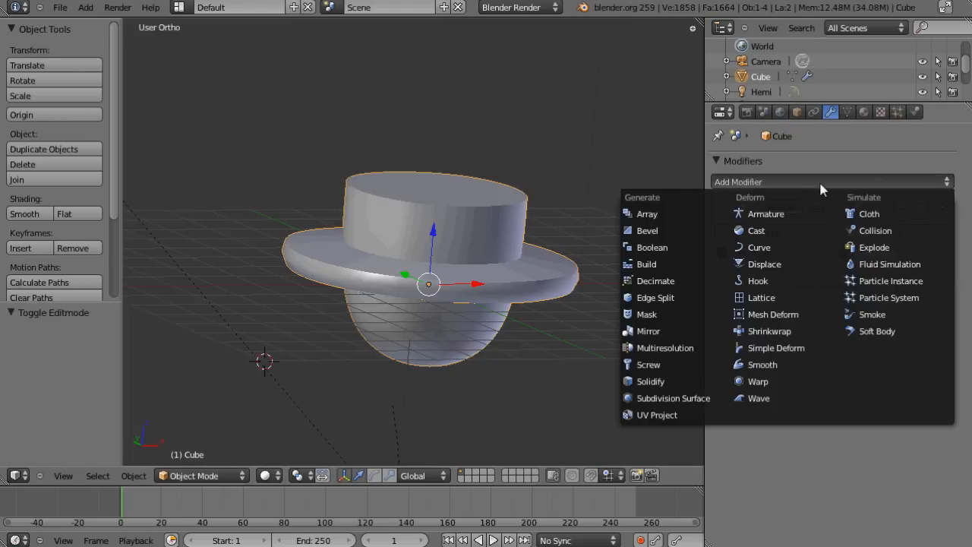
- Close the Add Modifier list so the hat's Edge Split settings show again
{"action": "left_click", "coordinate": [655, 296]}
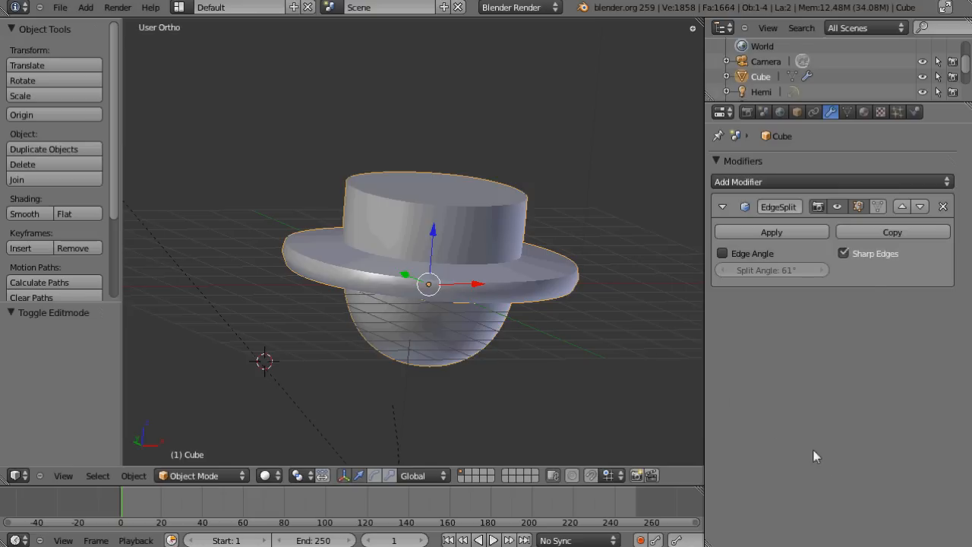
{"action": "mouse_move", "coordinate": [668, 366]}
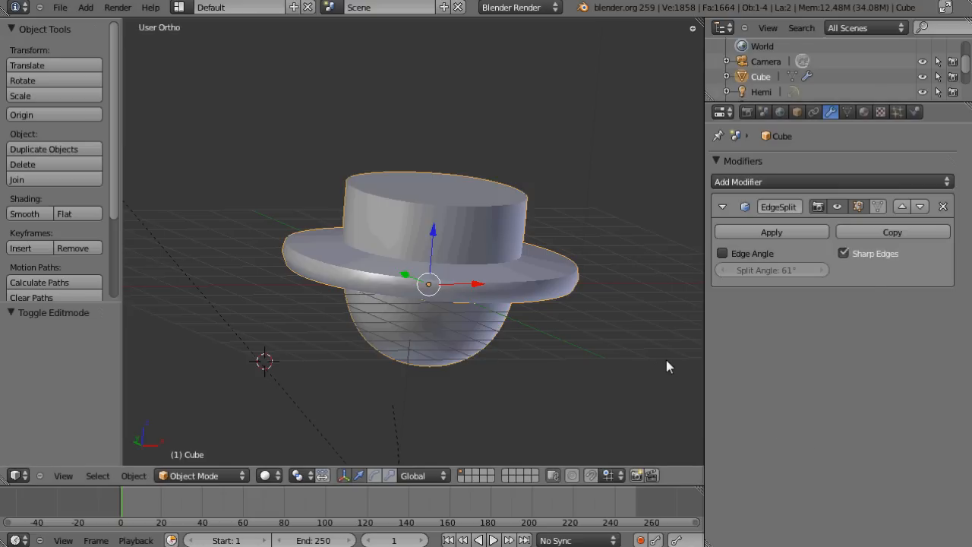
{"action": "mouse_move", "coordinate": [665, 361]}
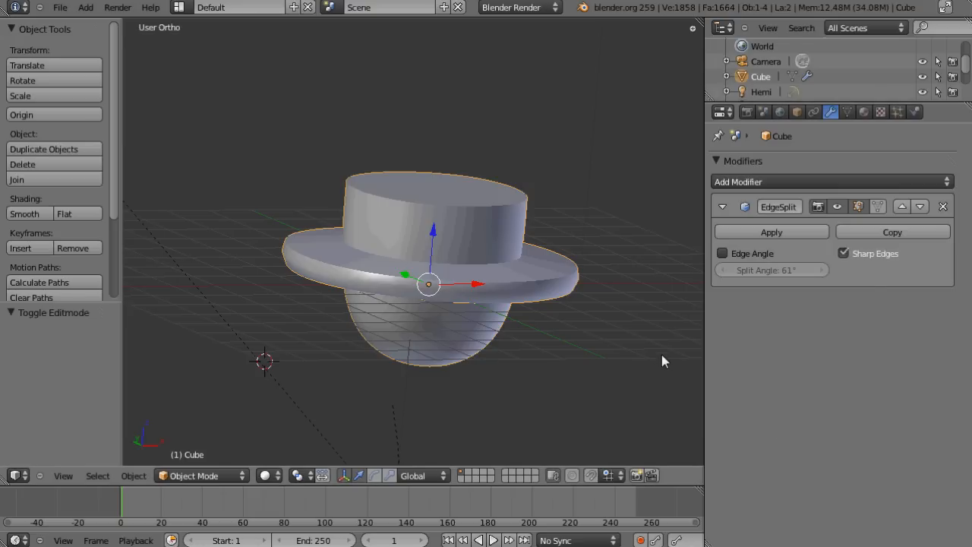
{"action": "mouse_move", "coordinate": [615, 336]}
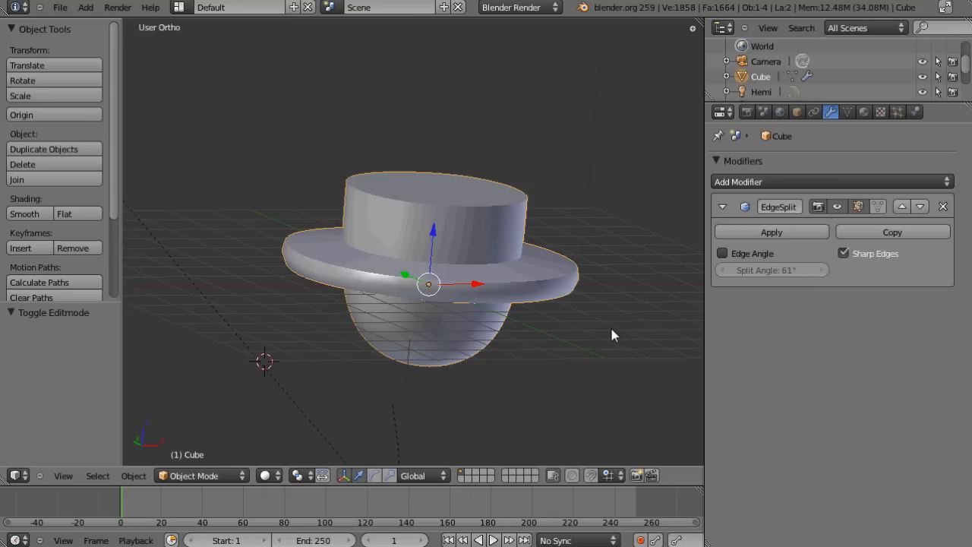
{"action": "mouse_move", "coordinate": [510, 349]}
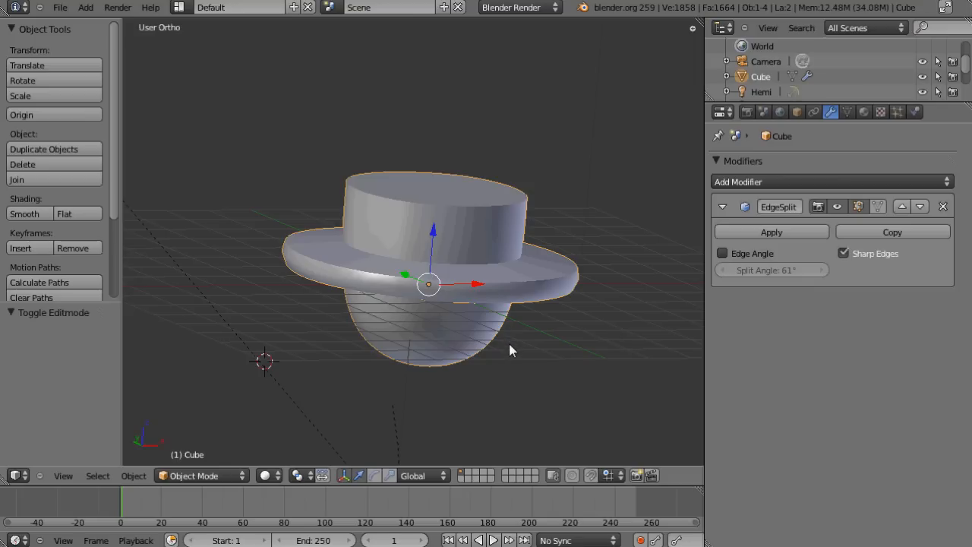
{"action": "mouse_move", "coordinate": [519, 379]}
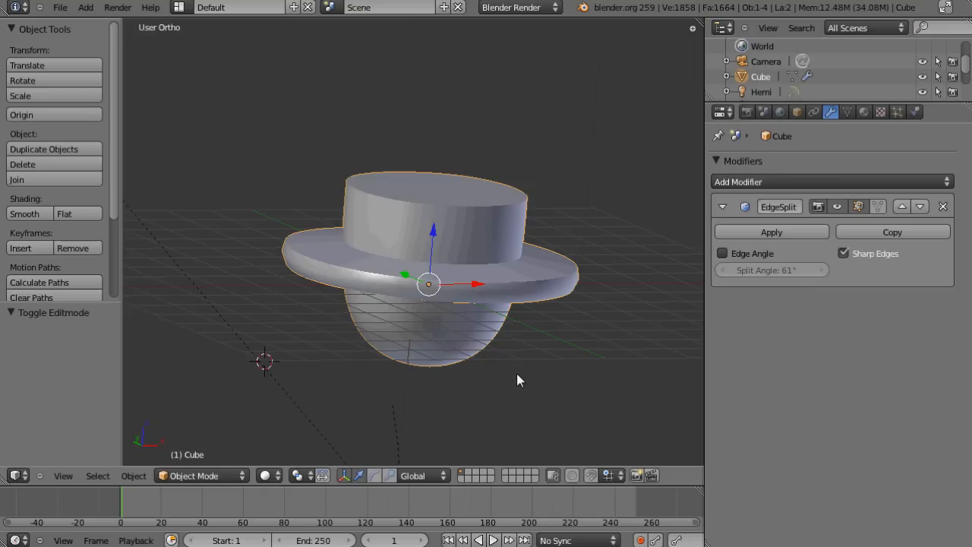
{"action": "mouse_move", "coordinate": [428, 287]}
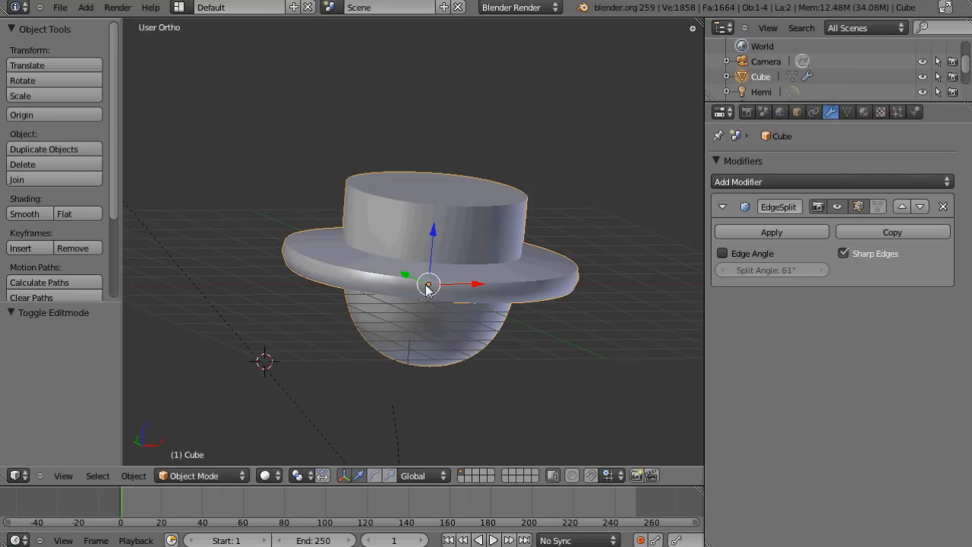
{"action": "mouse_move", "coordinate": [444, 261]}
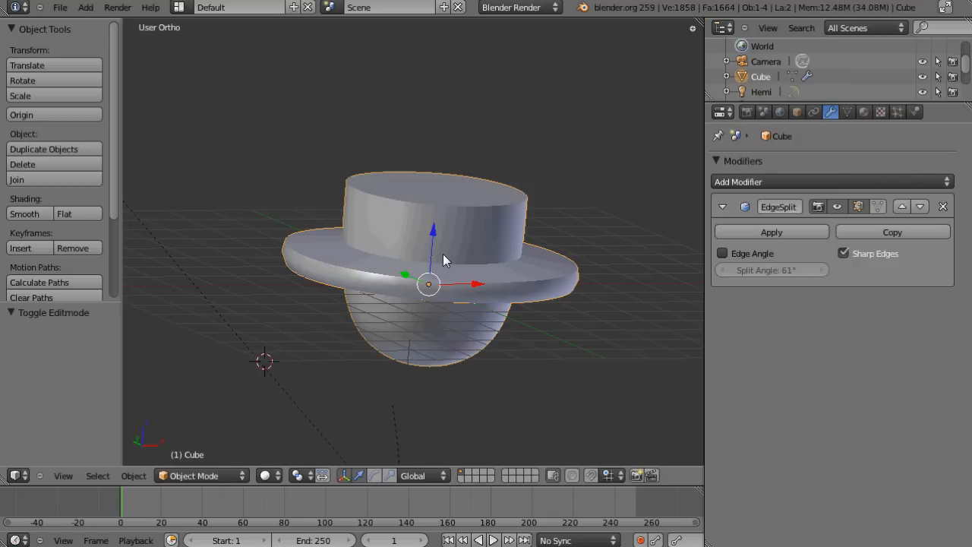
{"action": "mouse_move", "coordinate": [467, 273]}
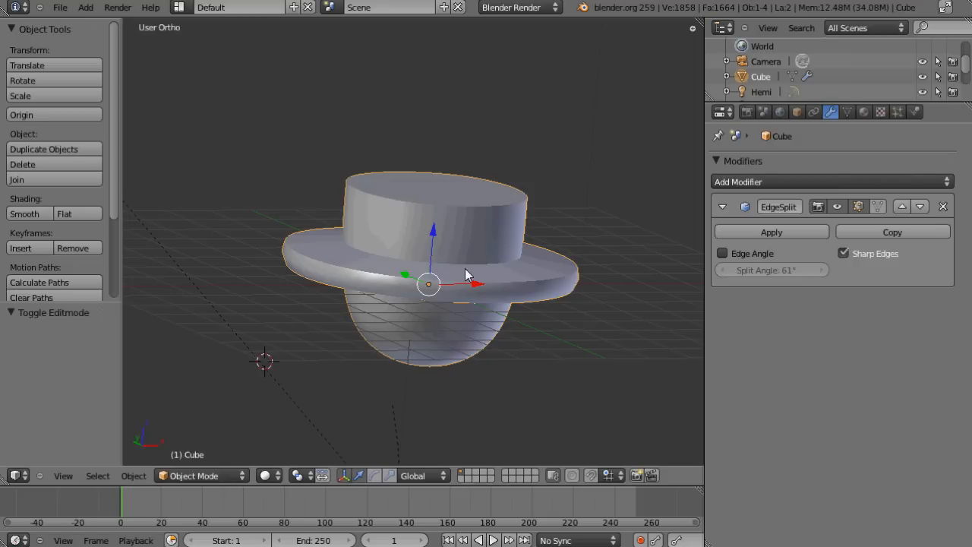
{"action": "mouse_move", "coordinate": [474, 292]}
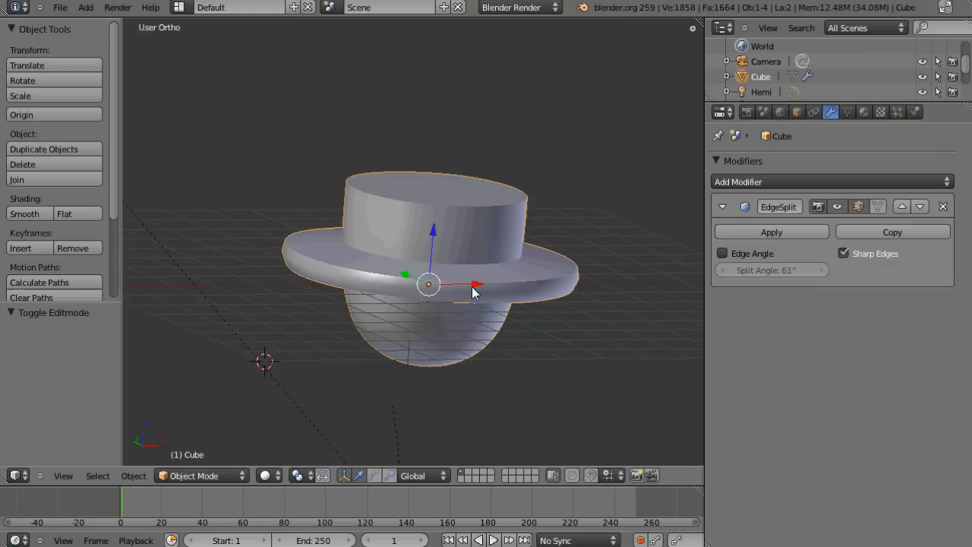
{"action": "mouse_move", "coordinate": [469, 290]}
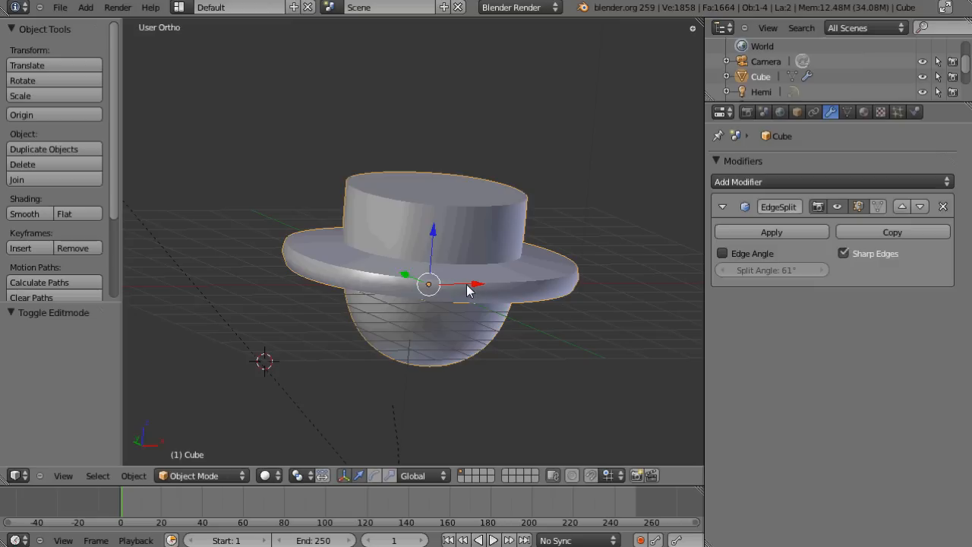
{"action": "mouse_move", "coordinate": [426, 270]}
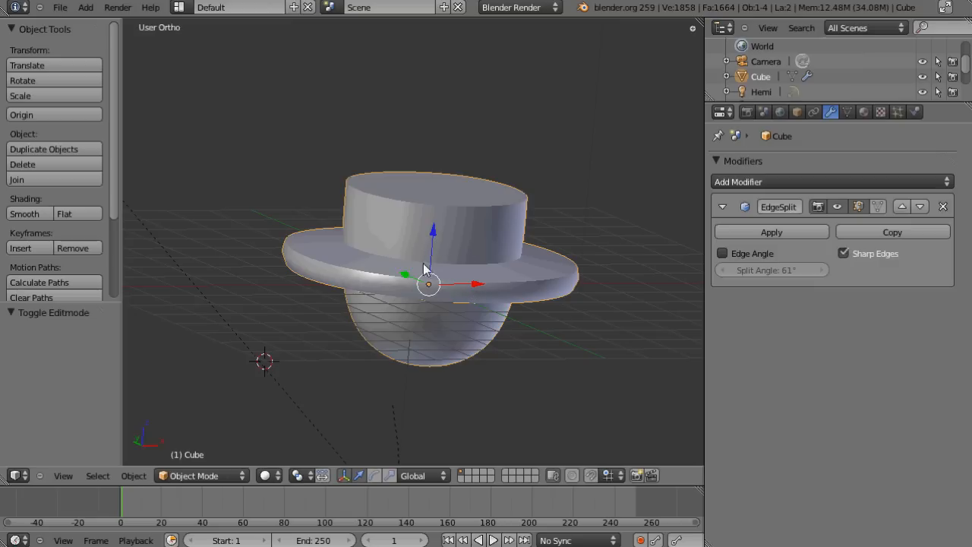
{"action": "mouse_move", "coordinate": [440, 224]}
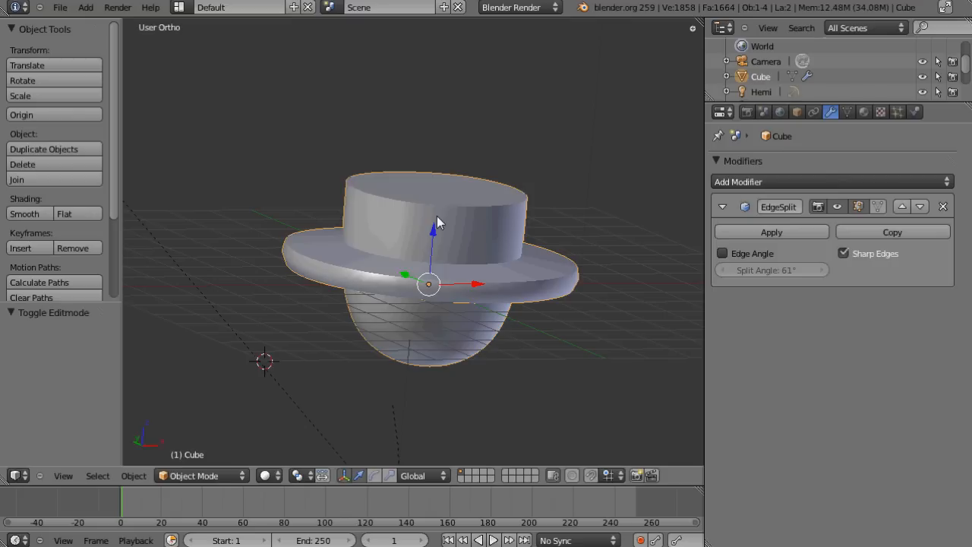
{"action": "mouse_move", "coordinate": [434, 230]}
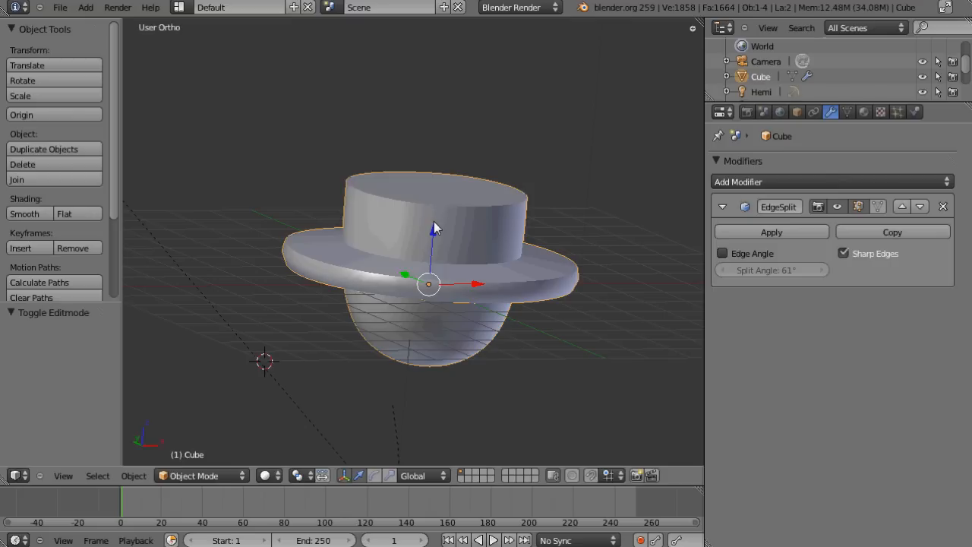
{"action": "left_click_drag", "start_coordinate": [429, 228], "coordinate": [416, 301]}
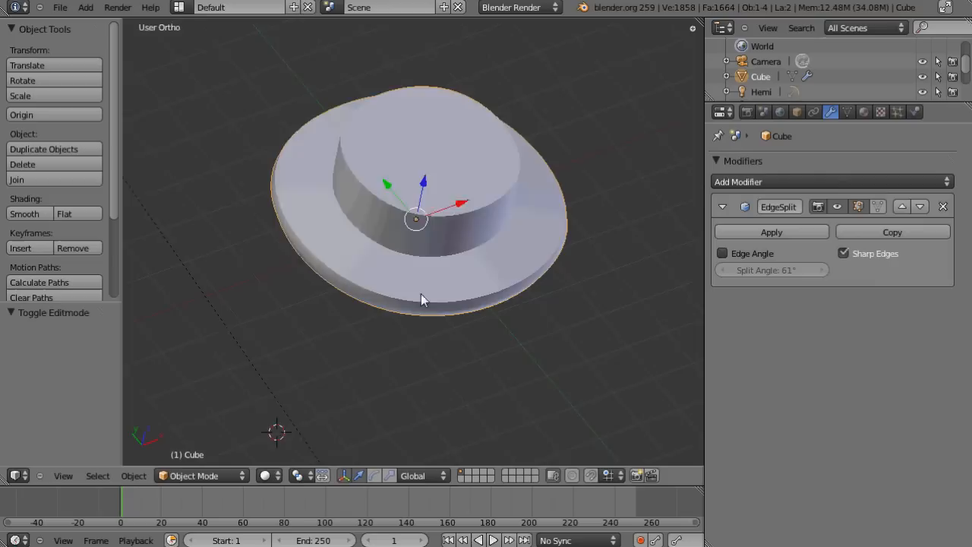
{"action": "left_click_drag", "start_coordinate": [418, 301], "coordinate": [380, 246]}
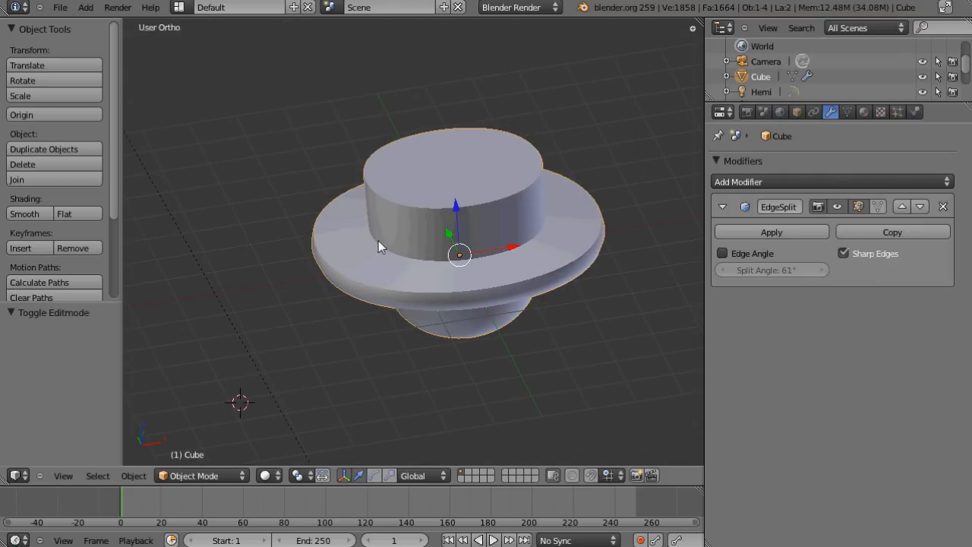
{"action": "mouse_move", "coordinate": [653, 195]}
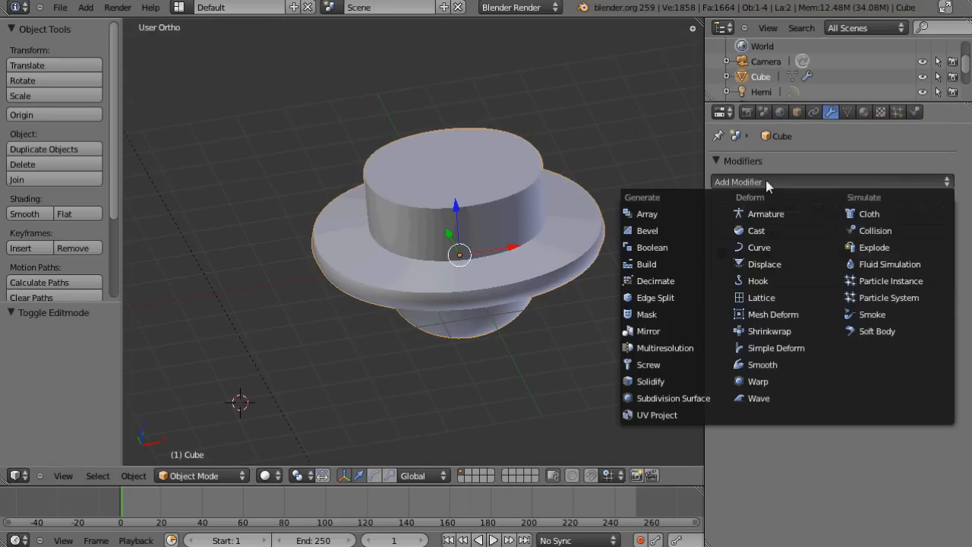
{"action": "mouse_move", "coordinate": [777, 185]}
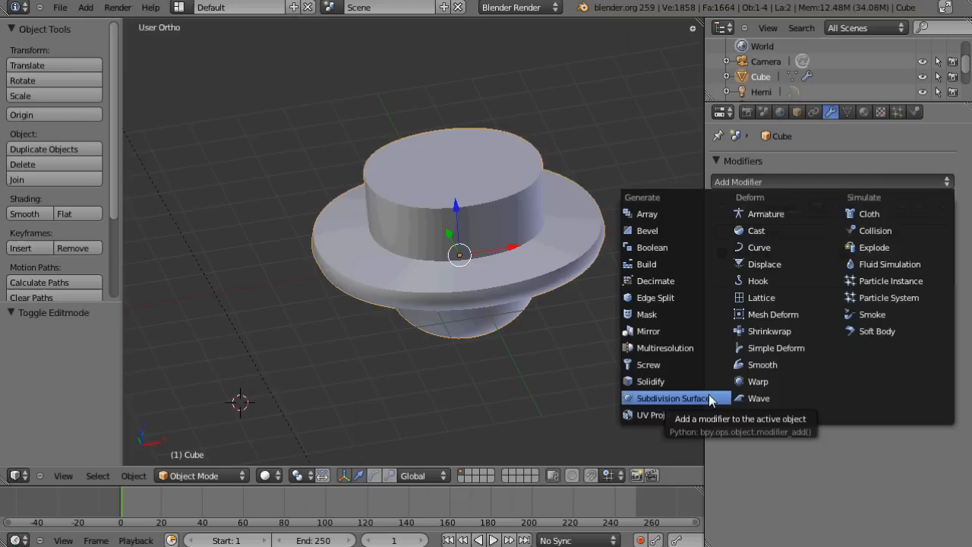
{"action": "mouse_move", "coordinate": [678, 210]}
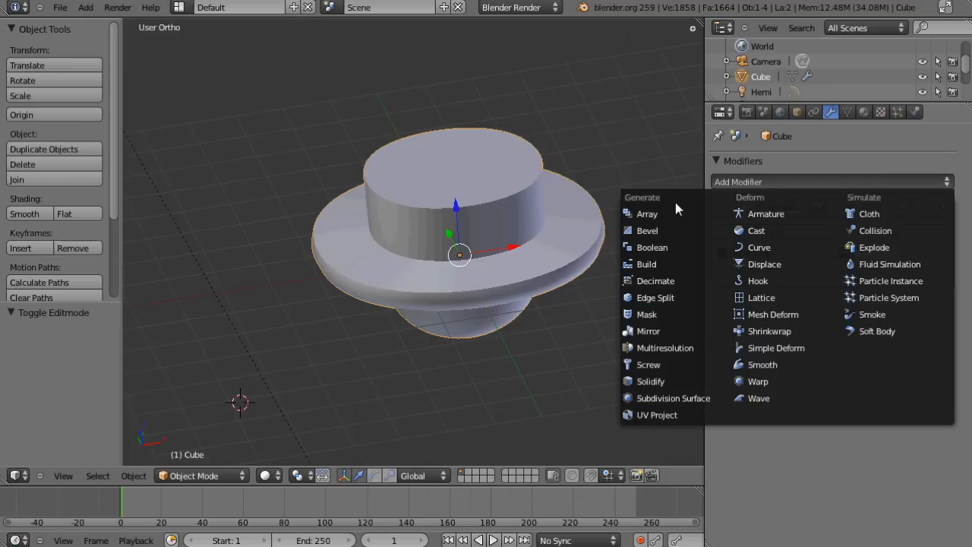
{"action": "mouse_move", "coordinate": [647, 213]}
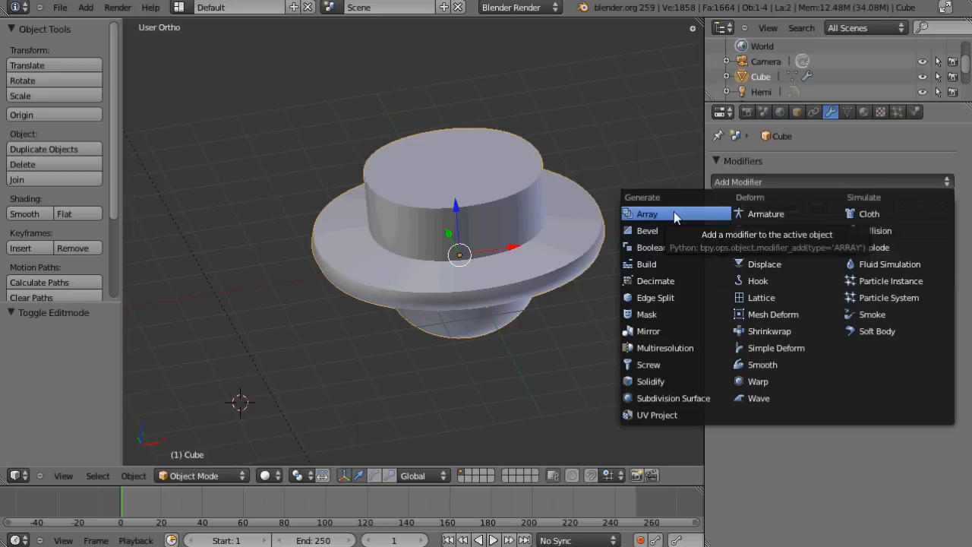
{"action": "mouse_move", "coordinate": [672, 398]}
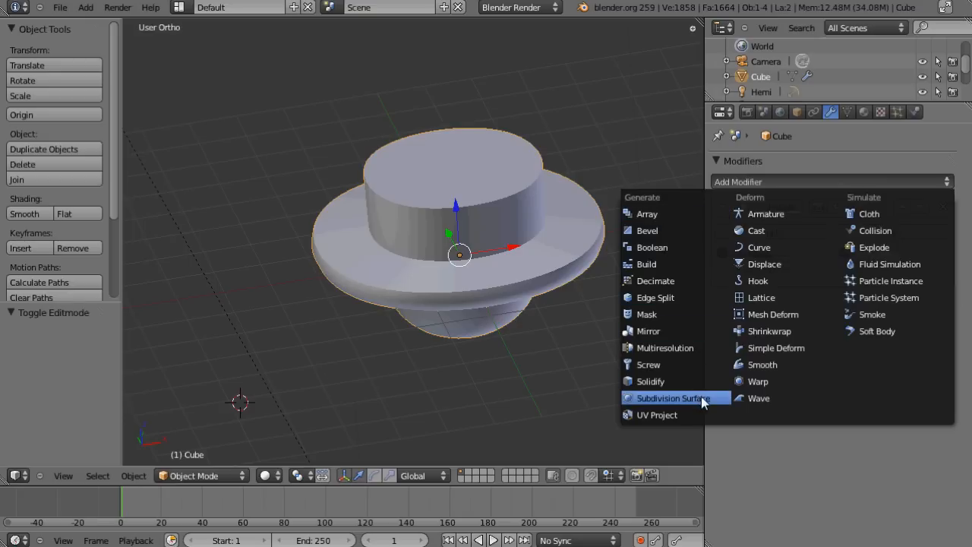
{"action": "mouse_move", "coordinate": [668, 231]}
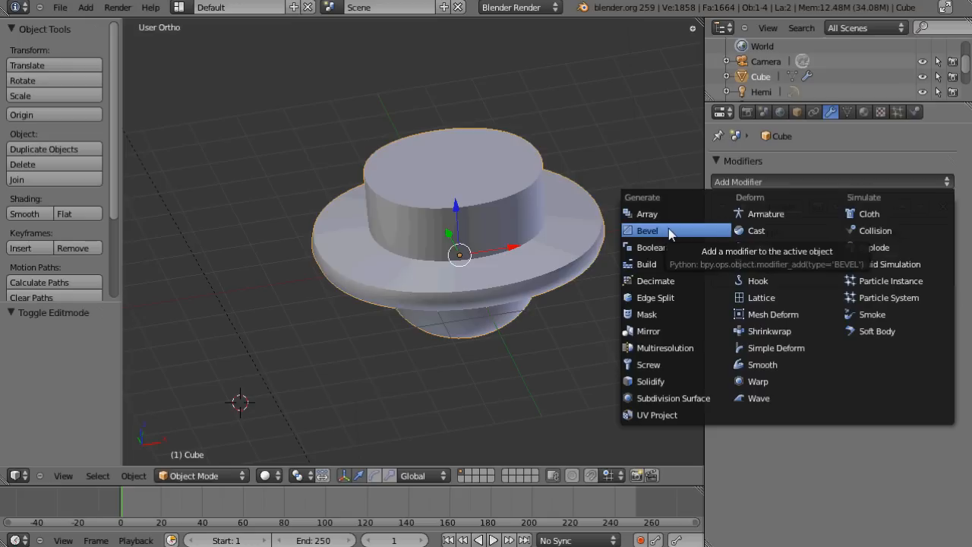
{"action": "mouse_move", "coordinate": [667, 414]}
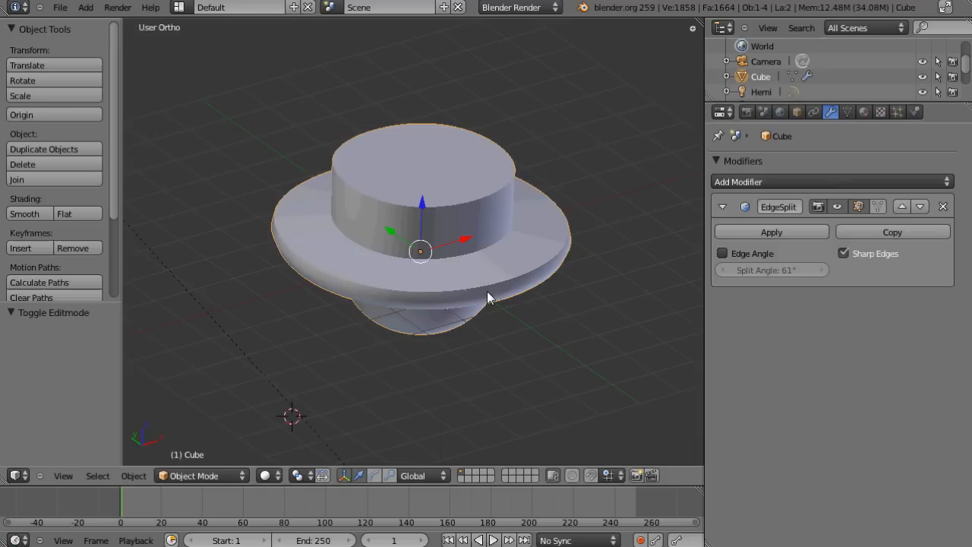
{"action": "mouse_move", "coordinate": [494, 288]}
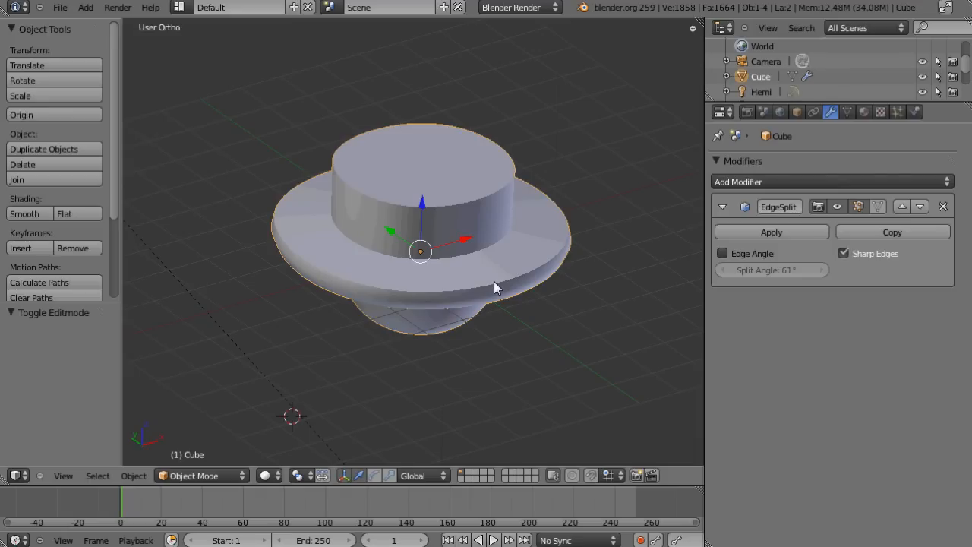
{"action": "left_click", "coordinate": [833, 183]}
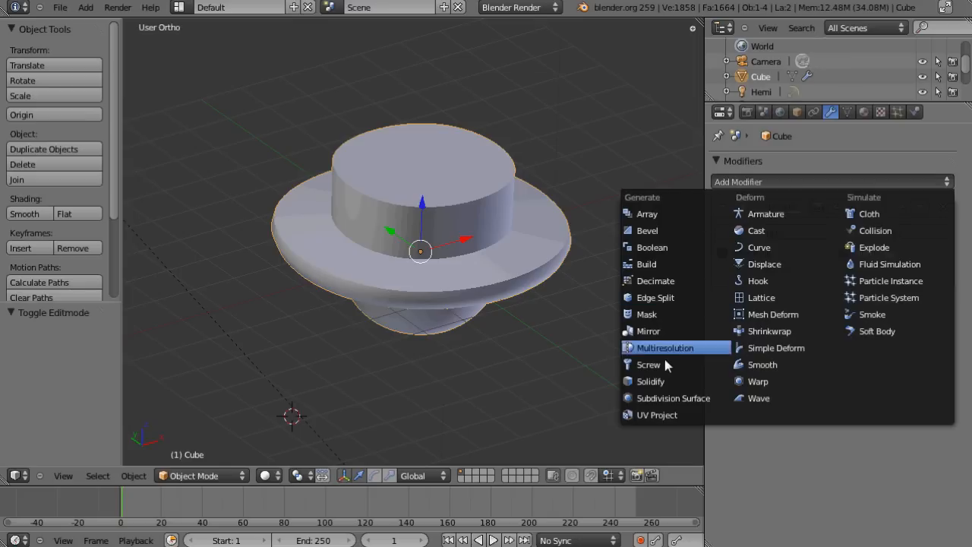
{"action": "mouse_move", "coordinate": [673, 398]}
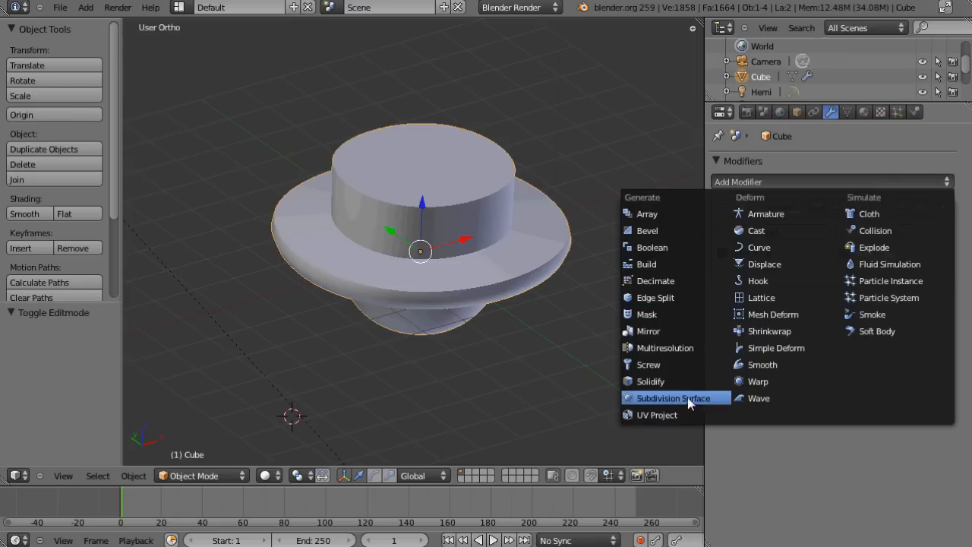
{"action": "mouse_move", "coordinate": [720, 407]}
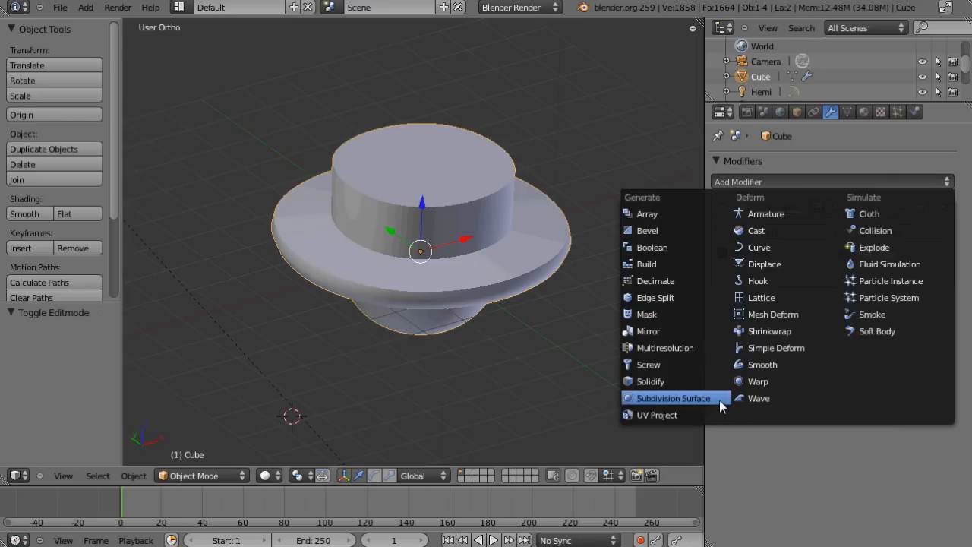
{"action": "mouse_move", "coordinate": [674, 212]}
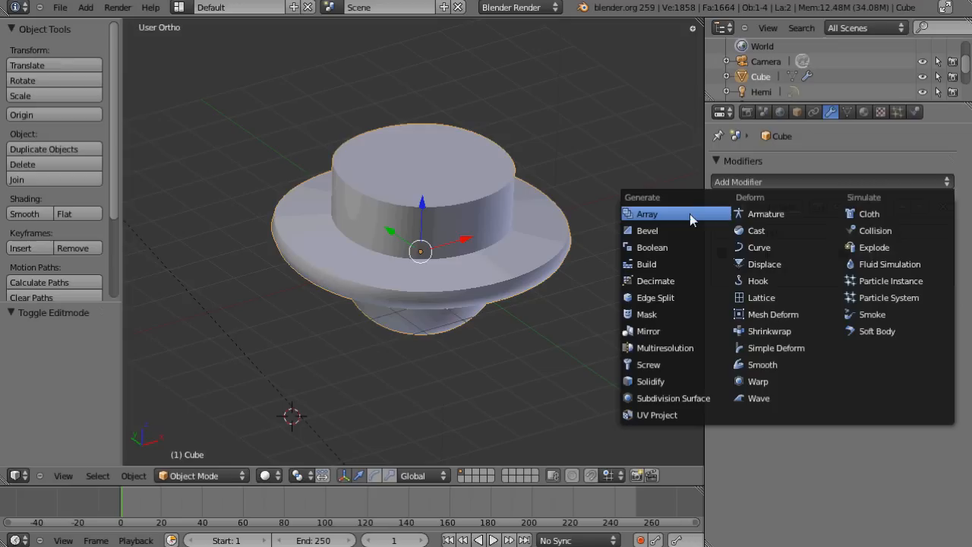
{"action": "mouse_move", "coordinate": [676, 280]}
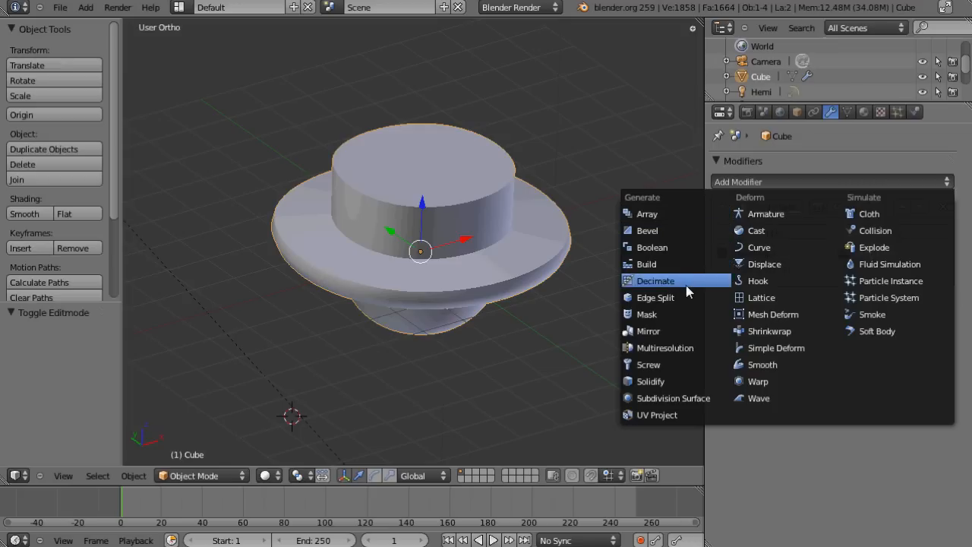
{"action": "mouse_move", "coordinate": [648, 331]}
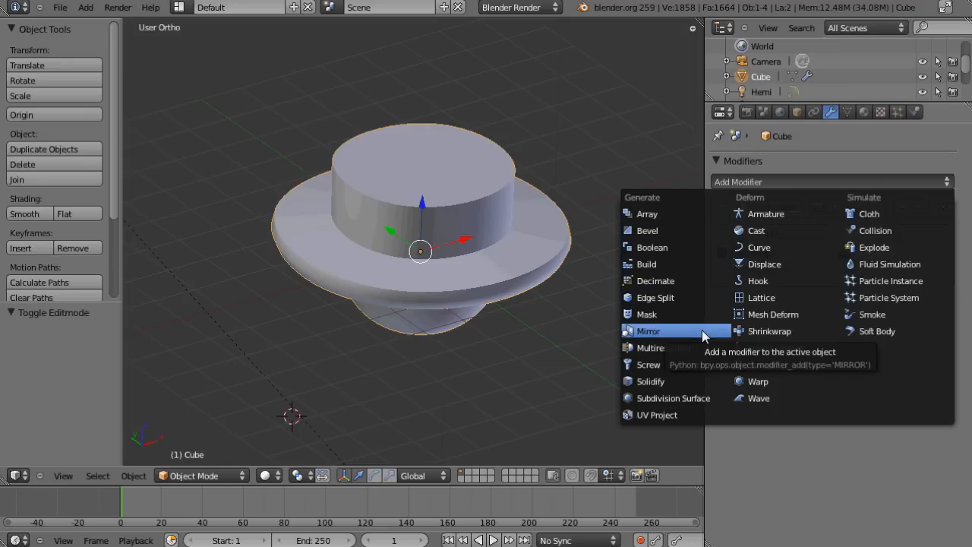
{"action": "mouse_move", "coordinate": [697, 335]}
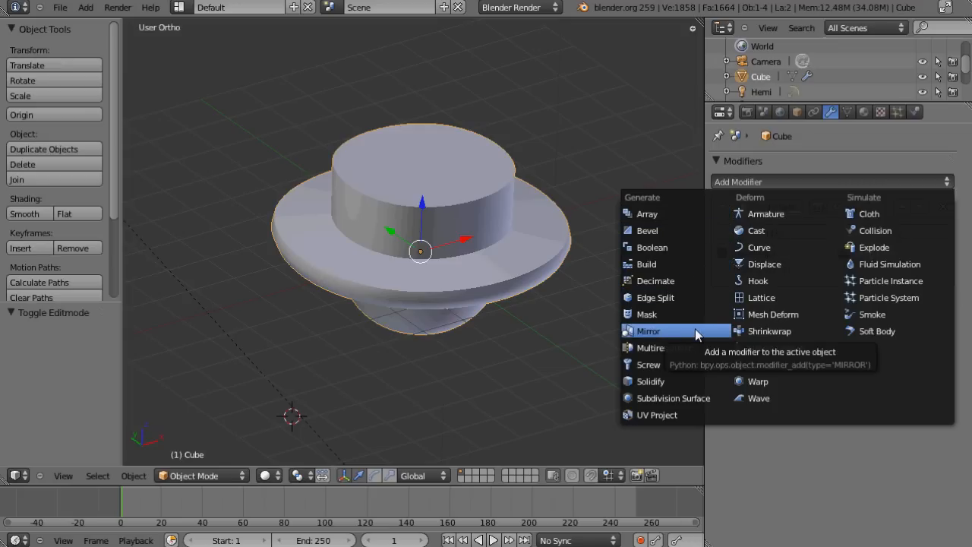
{"action": "mouse_move", "coordinate": [649, 365]}
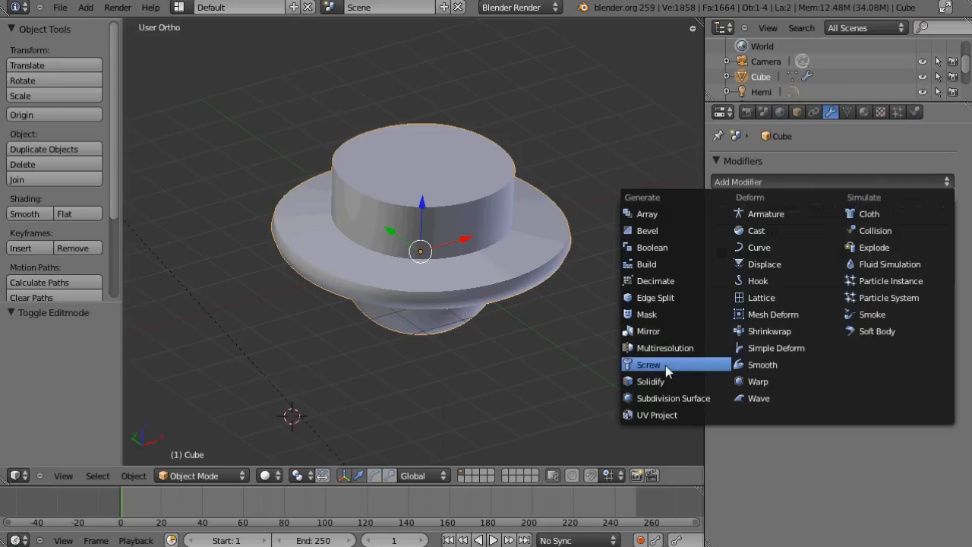
{"action": "mouse_move", "coordinate": [698, 381]}
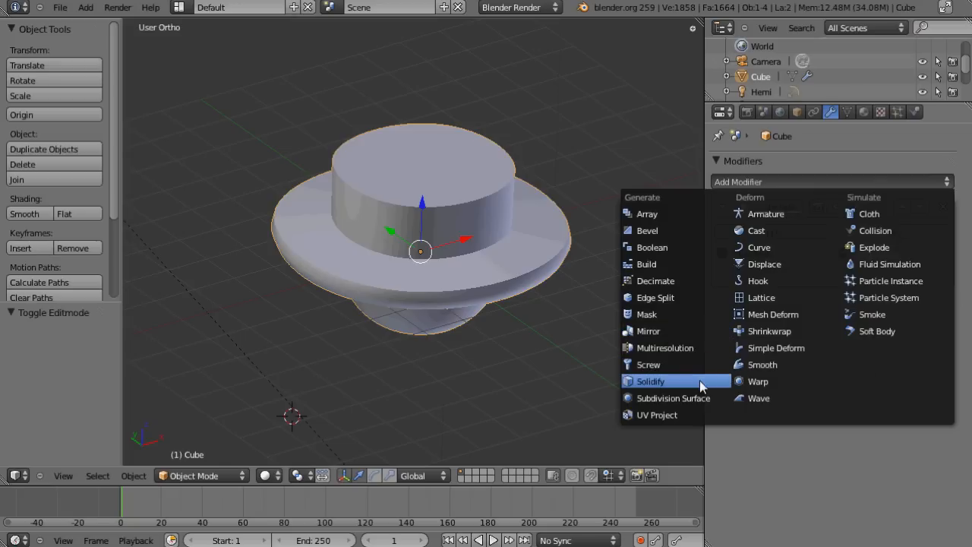
{"action": "mouse_move", "coordinate": [699, 231]}
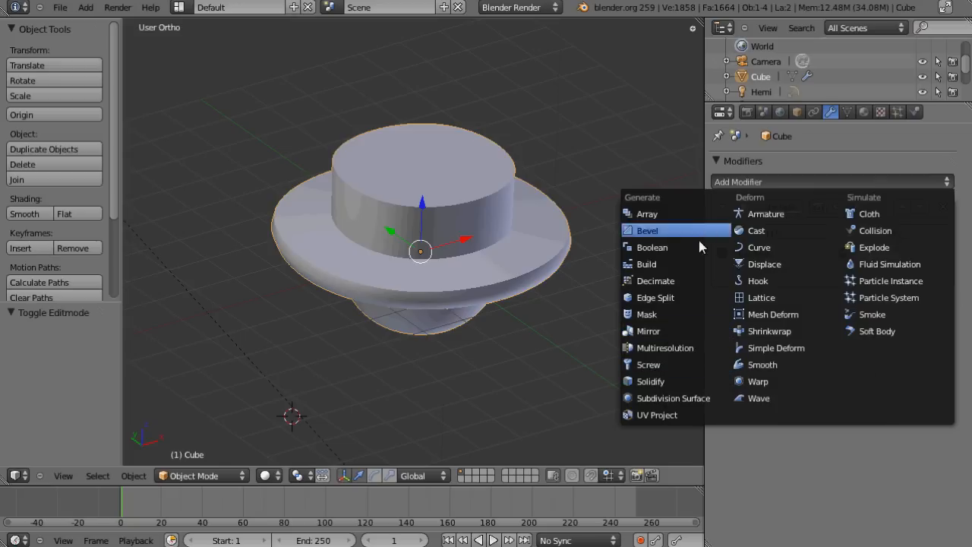
{"action": "left_click", "coordinate": [655, 296]}
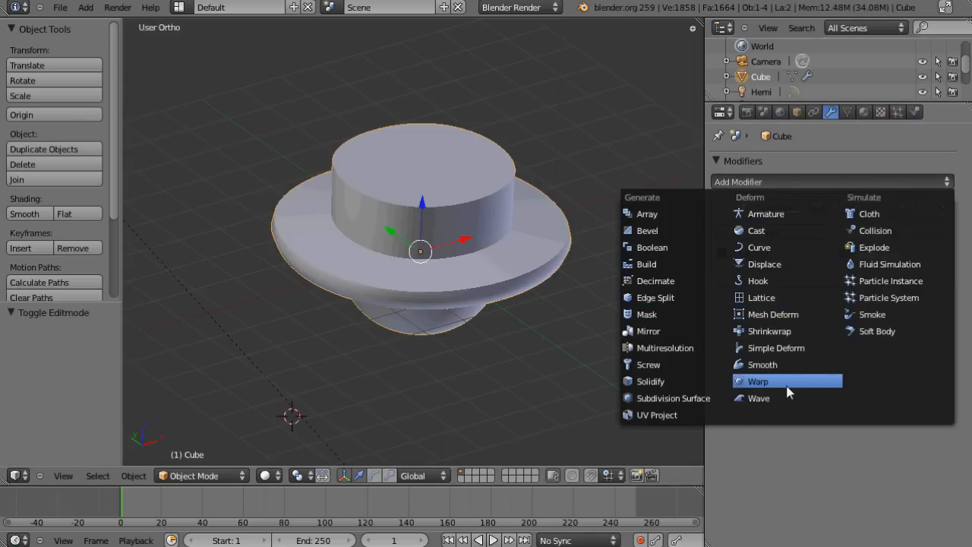
{"action": "mouse_move", "coordinate": [881, 222]}
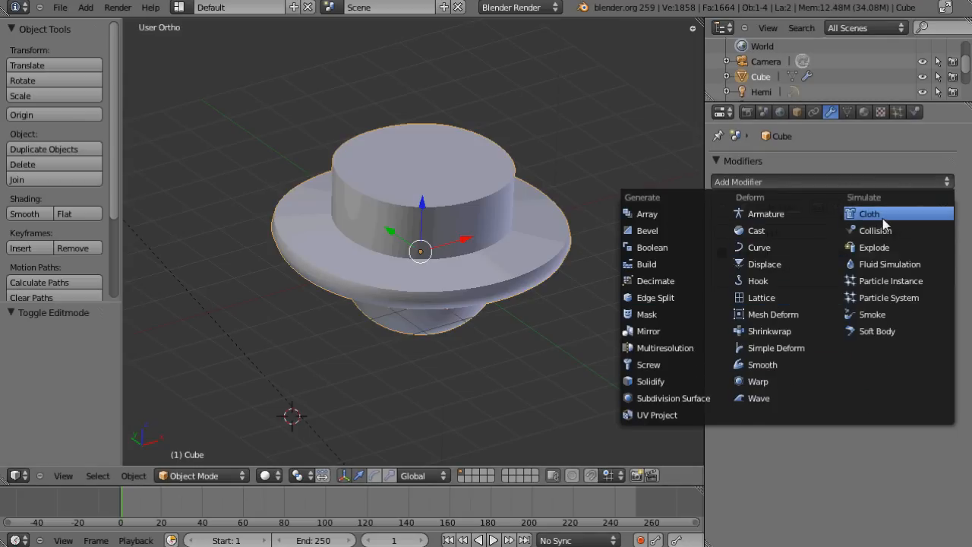
{"action": "mouse_move", "coordinate": [875, 231]}
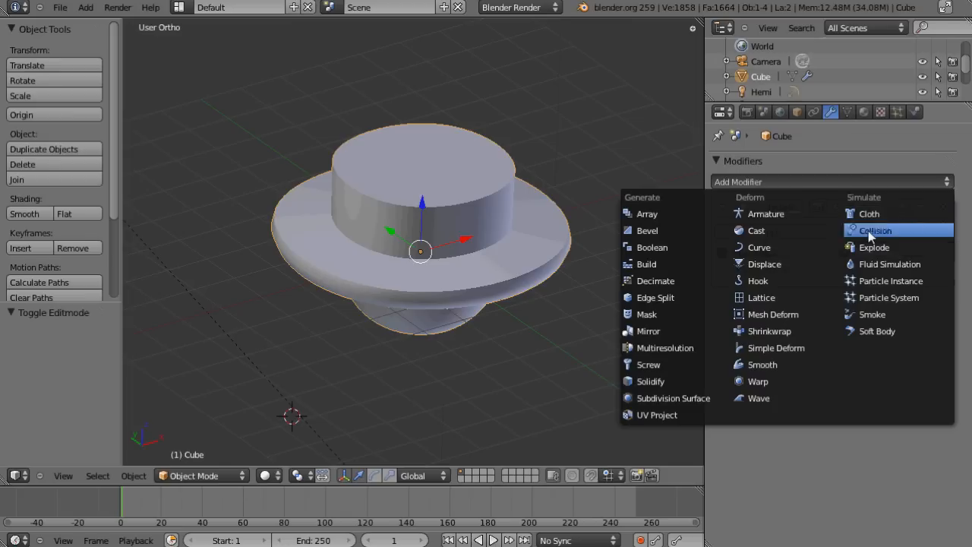
{"action": "mouse_move", "coordinate": [869, 344]}
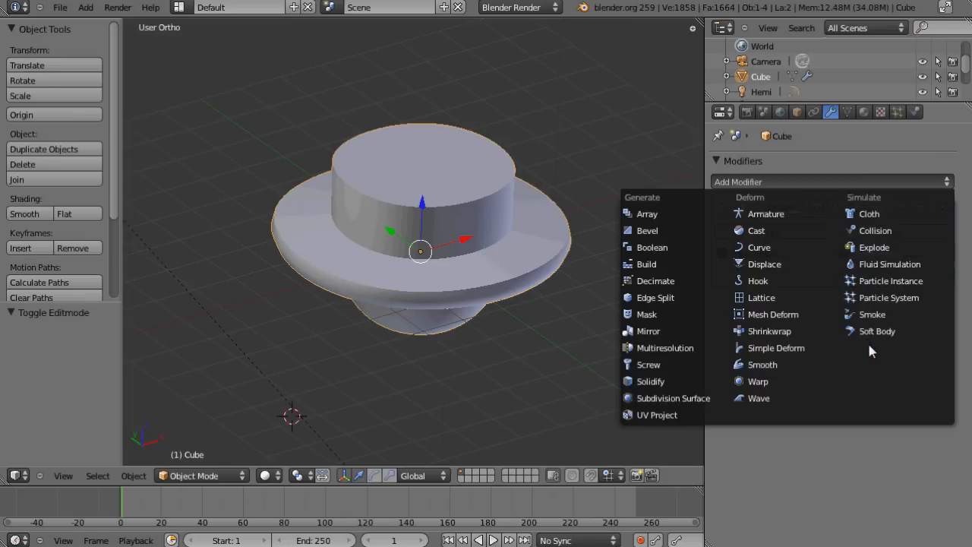
{"action": "mouse_move", "coordinate": [890, 264]}
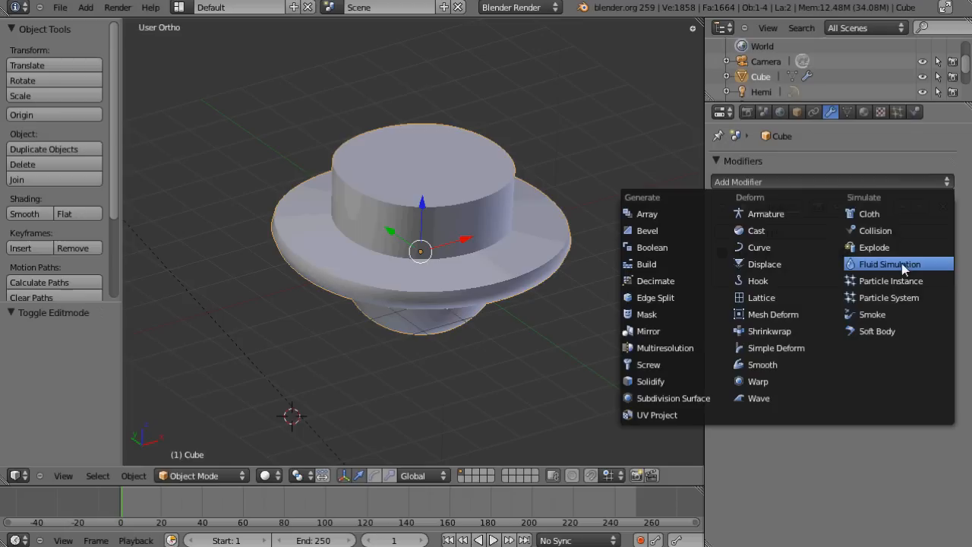
{"action": "mouse_move", "coordinate": [904, 265]}
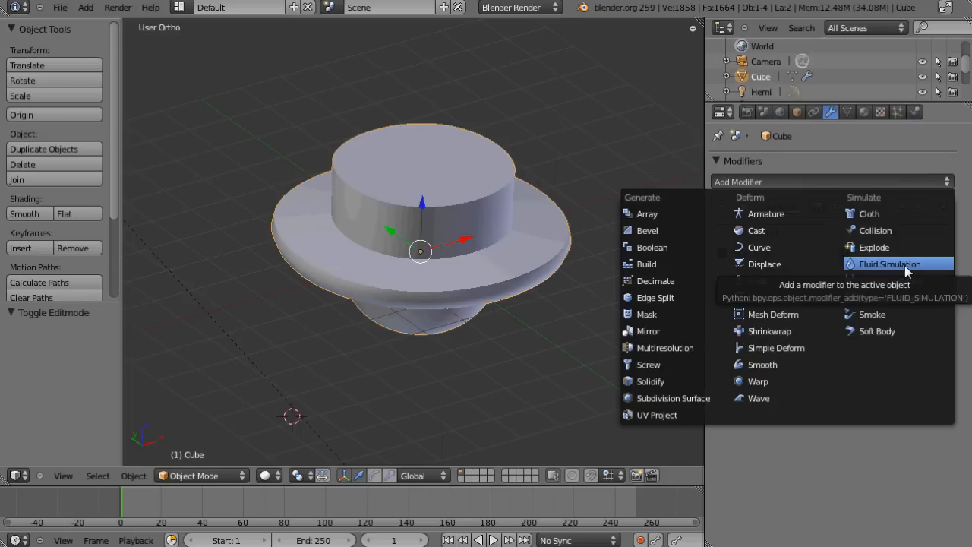
{"action": "mouse_move", "coordinate": [889, 296]}
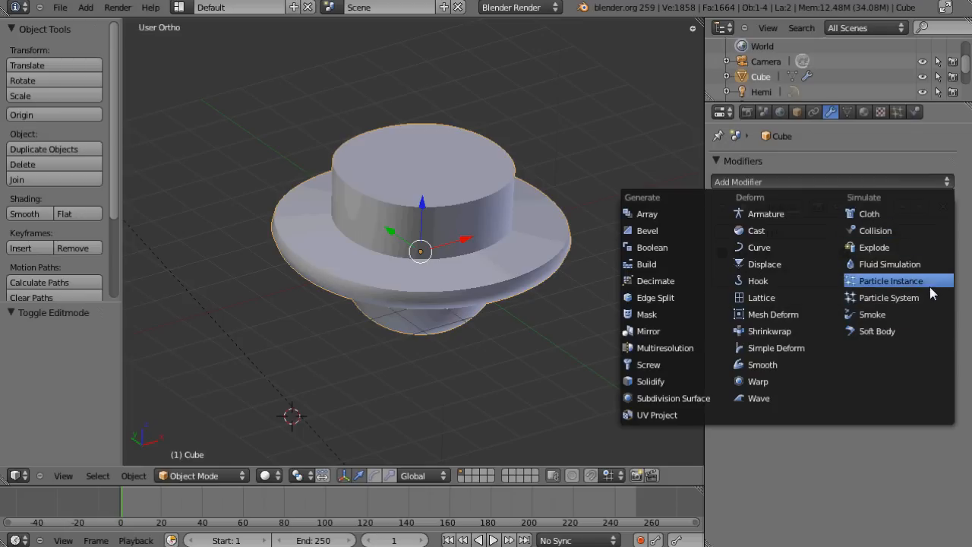
{"action": "mouse_move", "coordinate": [902, 243]}
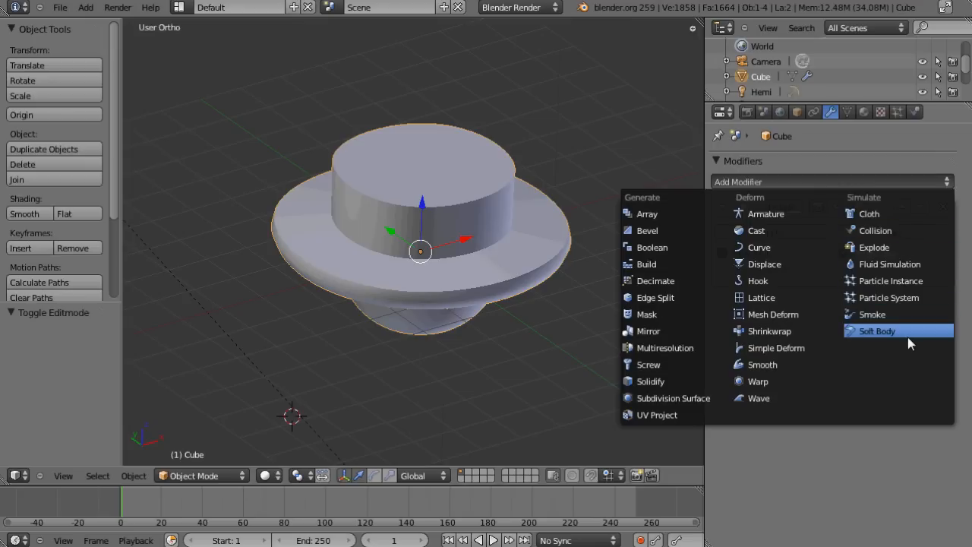
{"action": "mouse_move", "coordinate": [921, 388]}
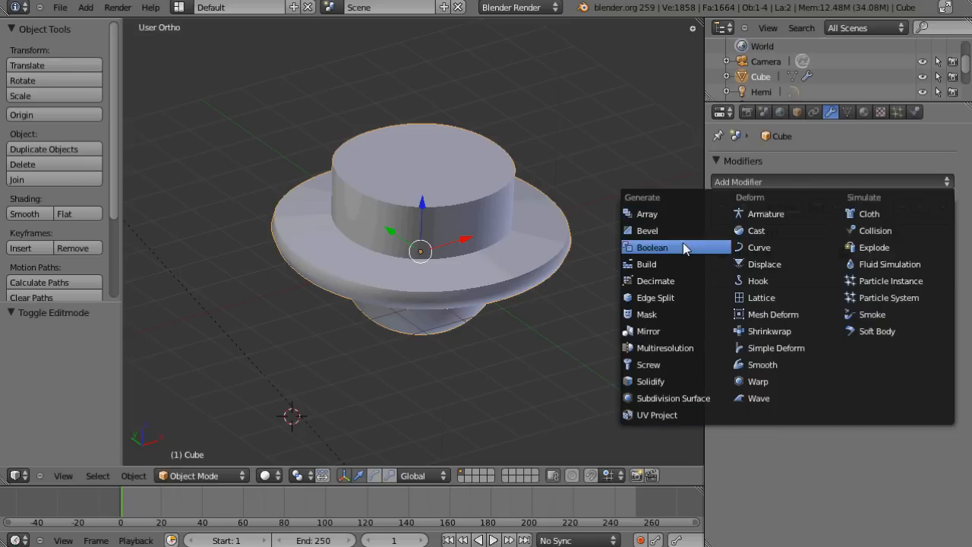
{"action": "left_click", "coordinate": [656, 296]}
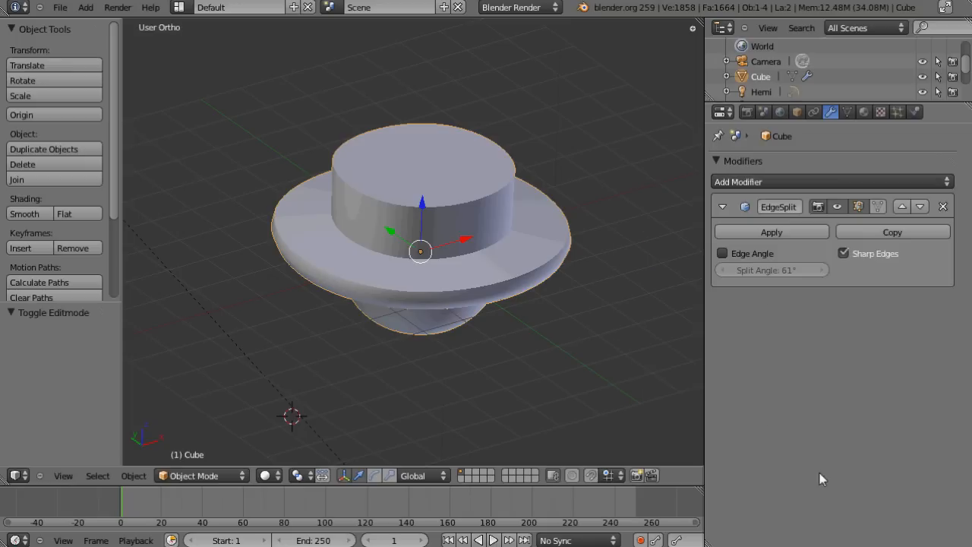
{"action": "mouse_move", "coordinate": [507, 357]}
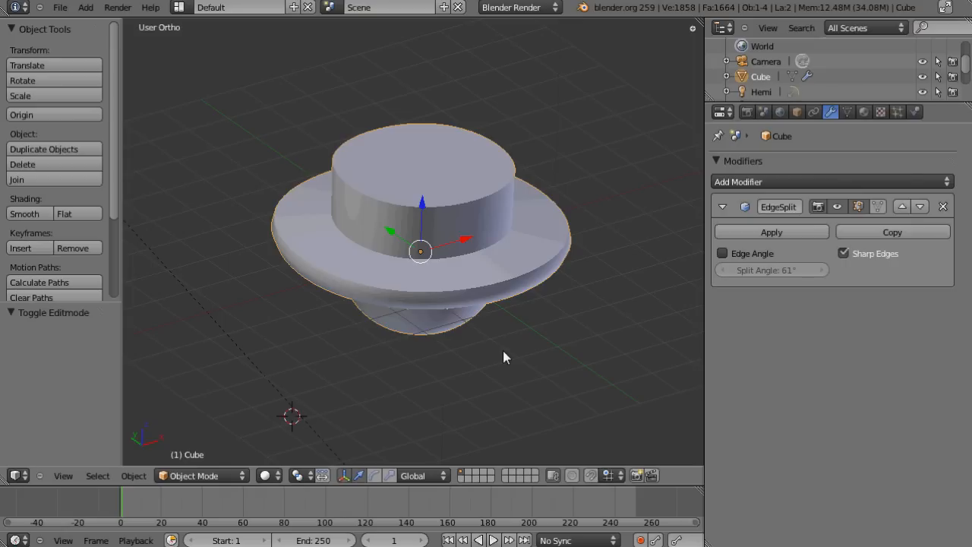